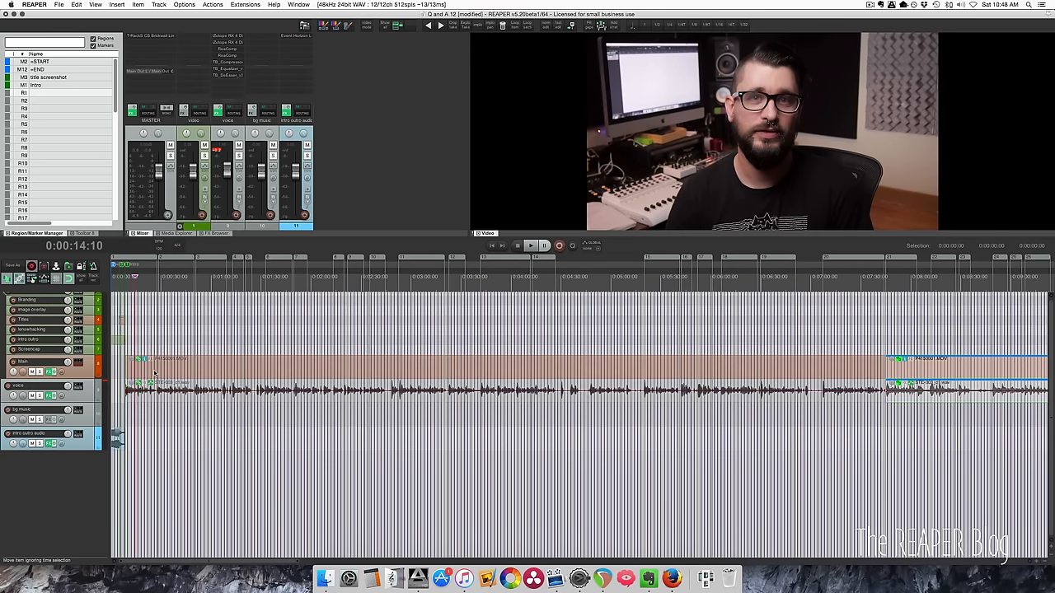
Bring up the SWS/S&M Region Playlist window from the Extensions menu
{"action": "scroll", "scroll_direction": "right", "scroll_amount": 3}
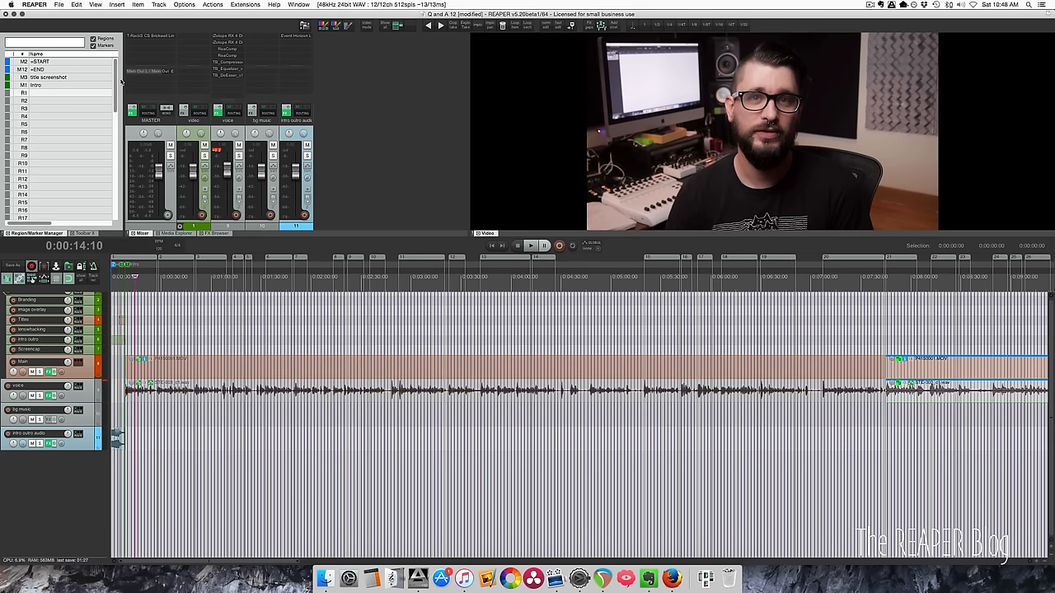
{"action": "scroll", "scroll_direction": "down", "scroll_amount": 3}
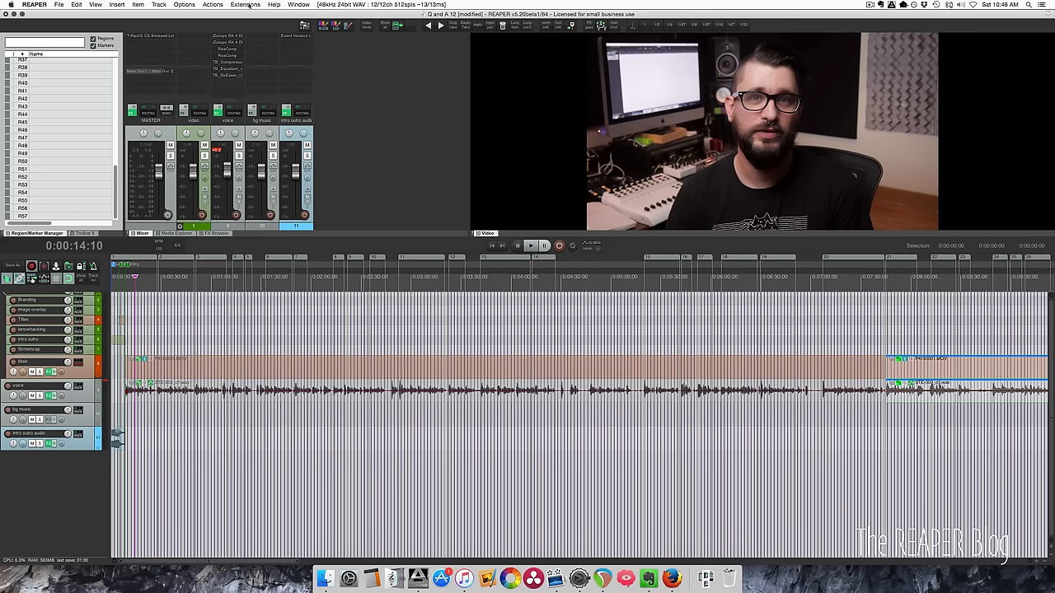
{"action": "left_click", "coordinate": [244, 3]}
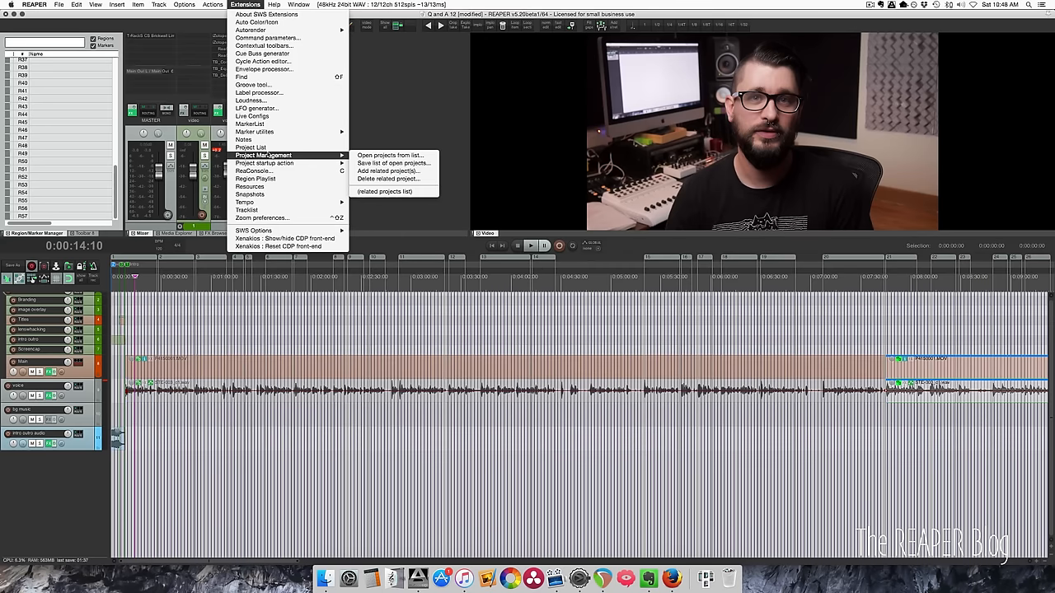
{"action": "mouse_move", "coordinate": [264, 163]}
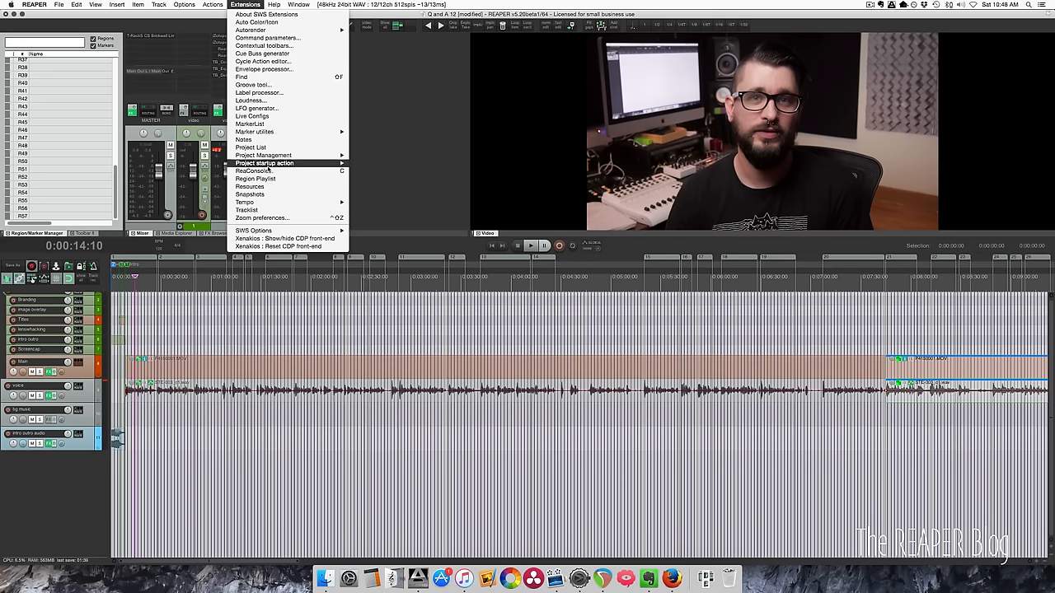
{"action": "left_click", "coordinate": [254, 178]}
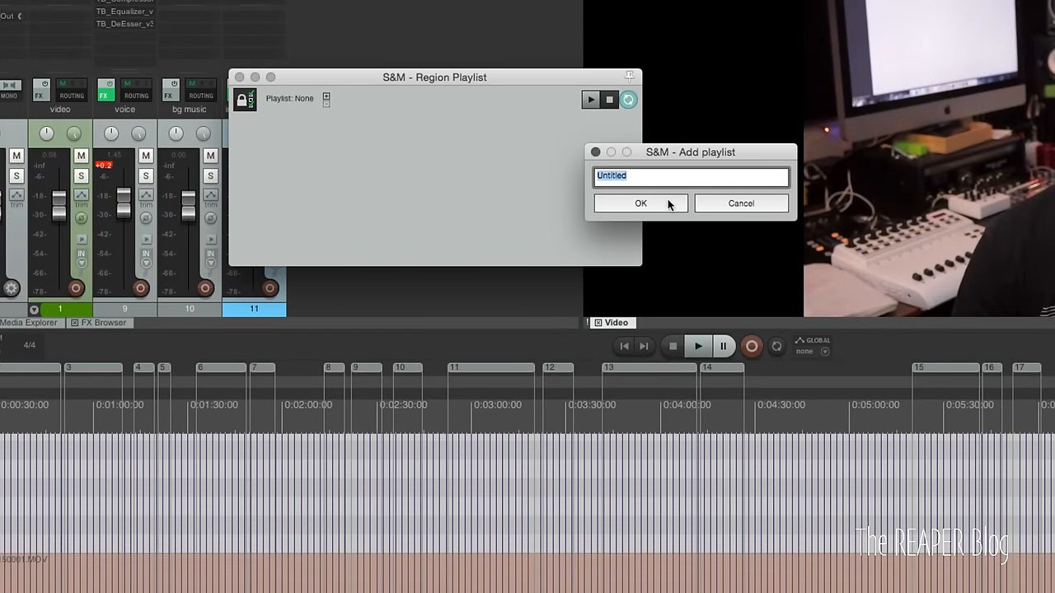
Confirm the untitled playlist, add all project regions to it, and show the Edit project options
{"action": "left_click", "coordinate": [639, 203]}
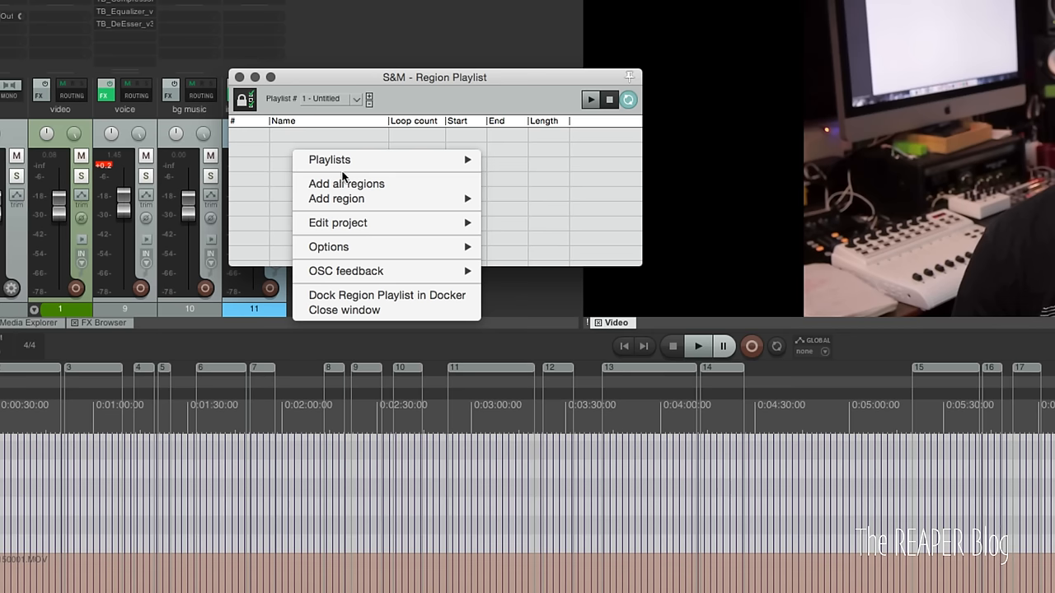
{"action": "left_click", "coordinate": [346, 185]}
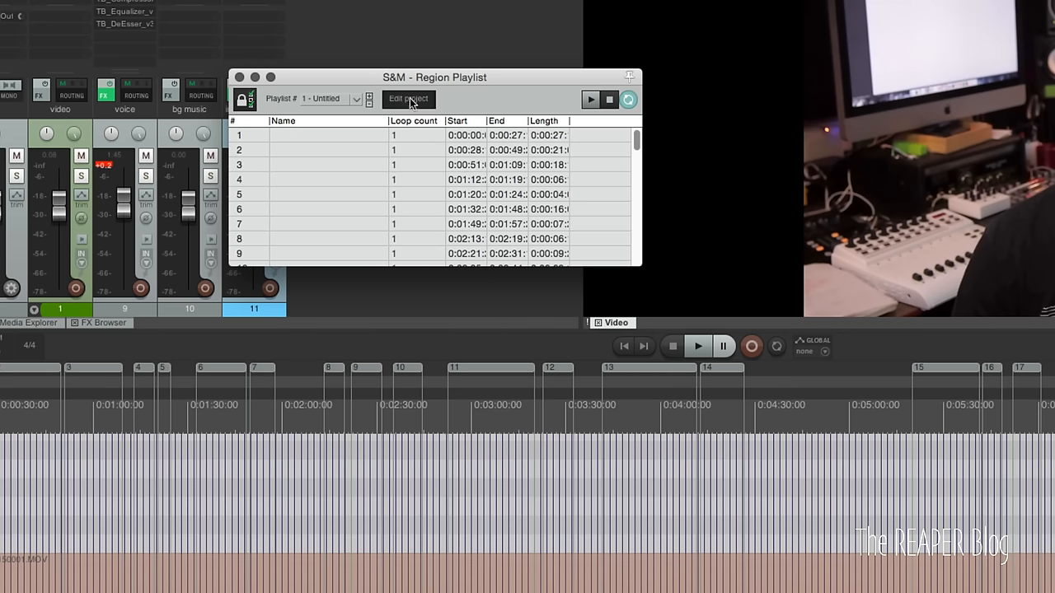
{"action": "left_click", "coordinate": [409, 99]}
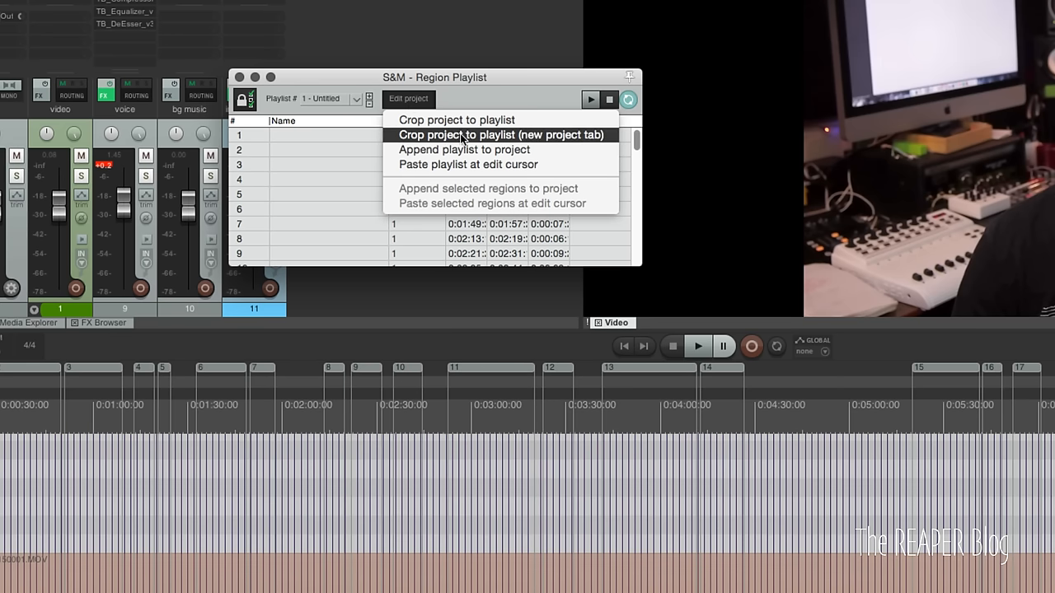
{"action": "mouse_move", "coordinate": [457, 119]}
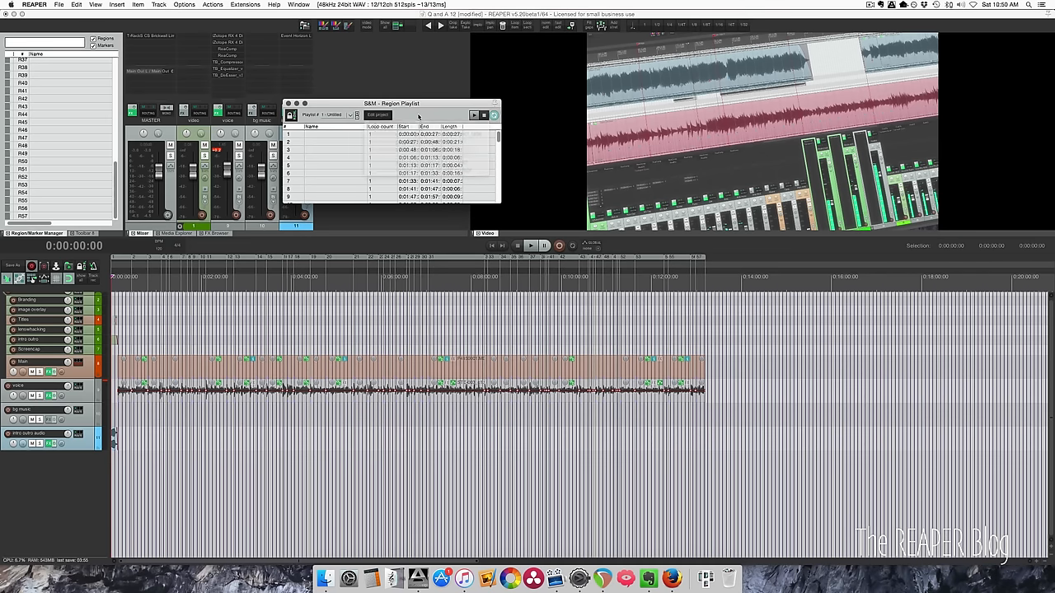
Close the Region Playlist window and show the Extensions > Marker utilities commands
{"action": "left_click", "coordinate": [290, 103]}
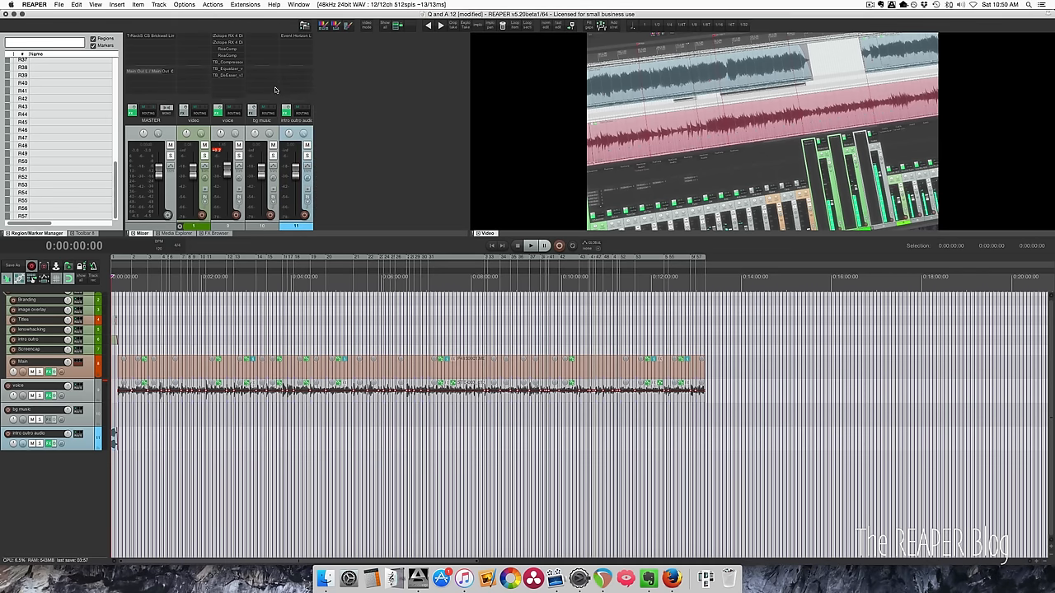
{"action": "left_click", "coordinate": [244, 5]}
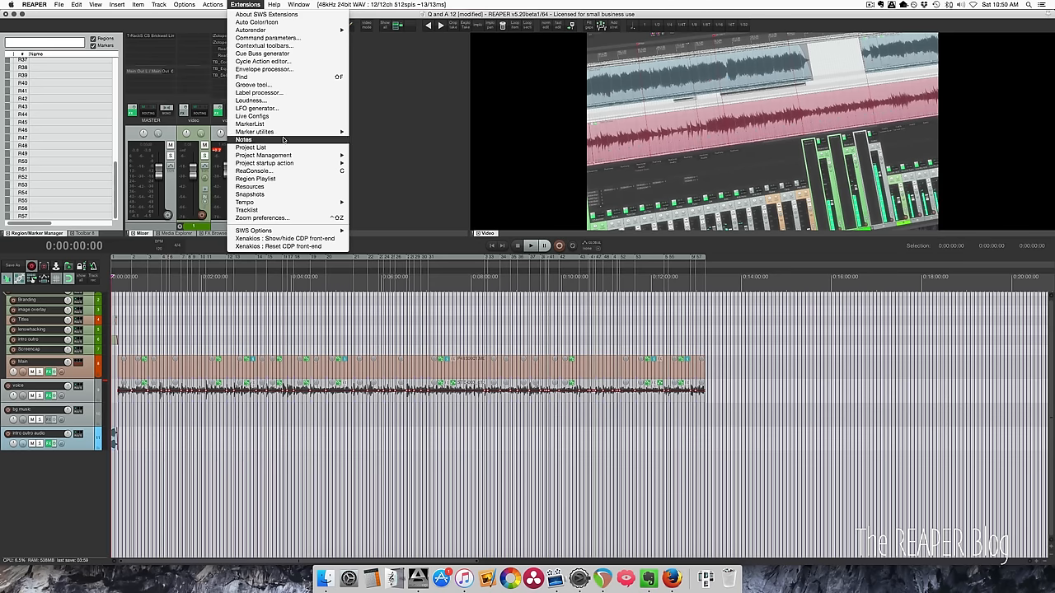
{"action": "left_click", "coordinate": [255, 132]}
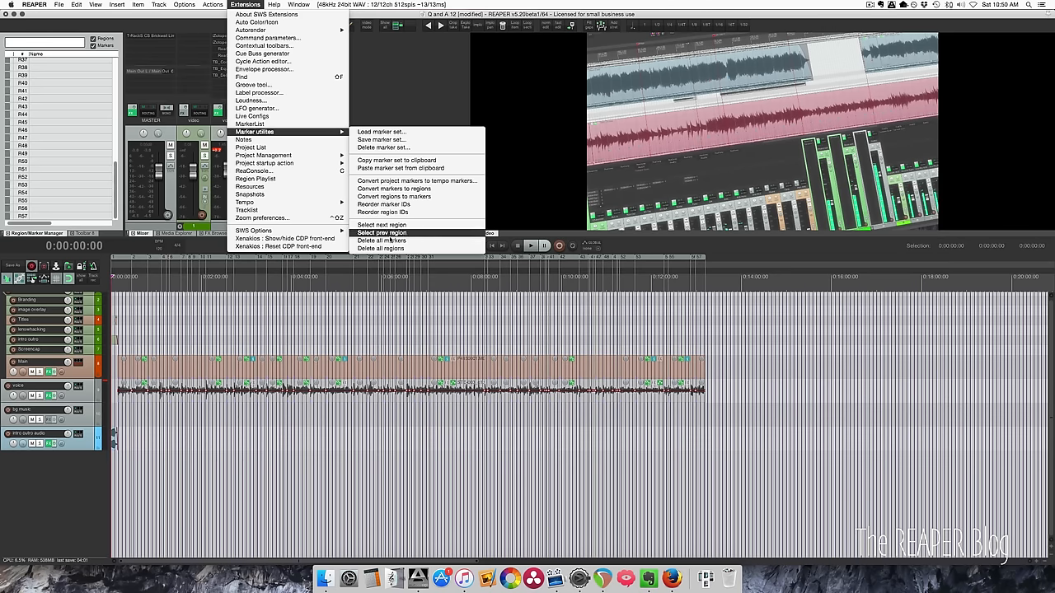